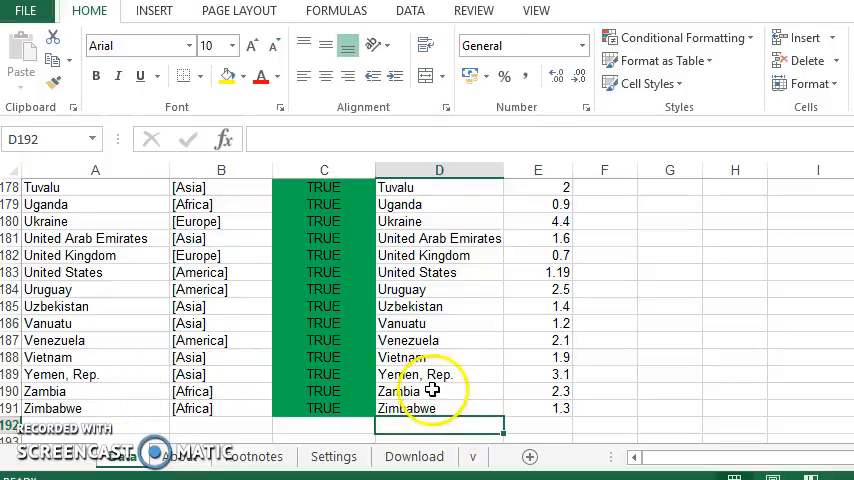
{"action": "mouse_move", "coordinate": [108, 404]}
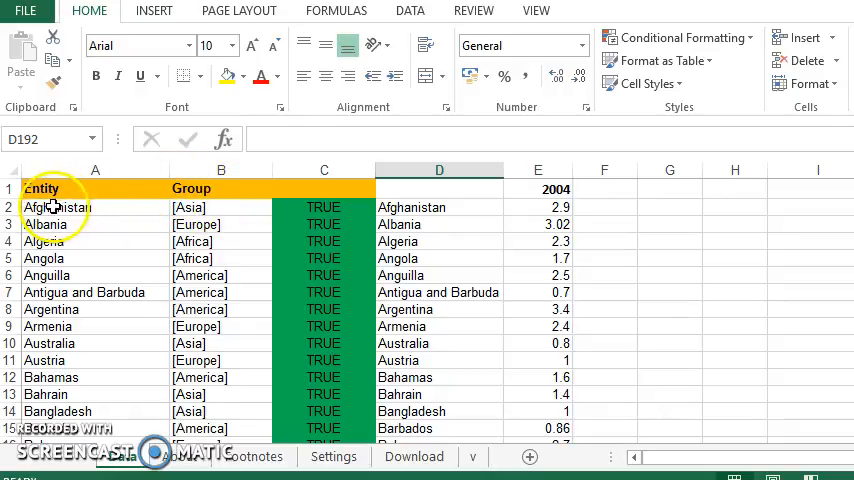
{"action": "mouse_move", "coordinate": [220, 208]}
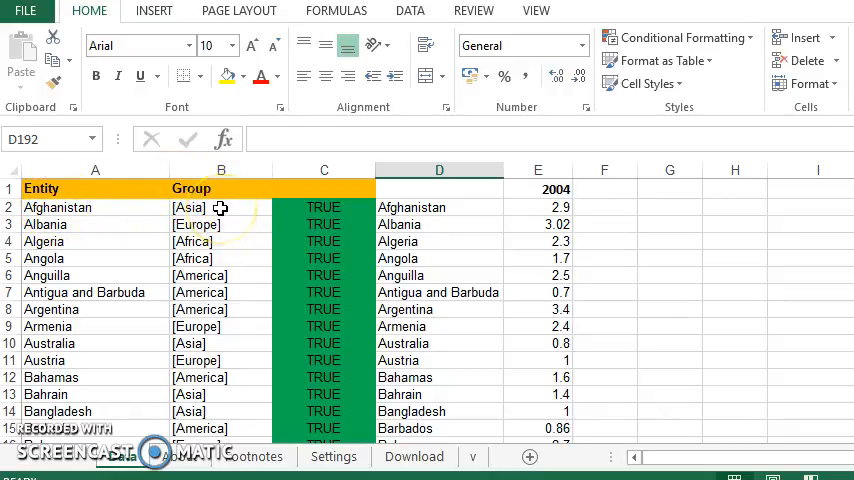
Delete columns C and D, the TRUE check column and the duplicate country names
{"action": "left_click", "coordinate": [538, 207]}
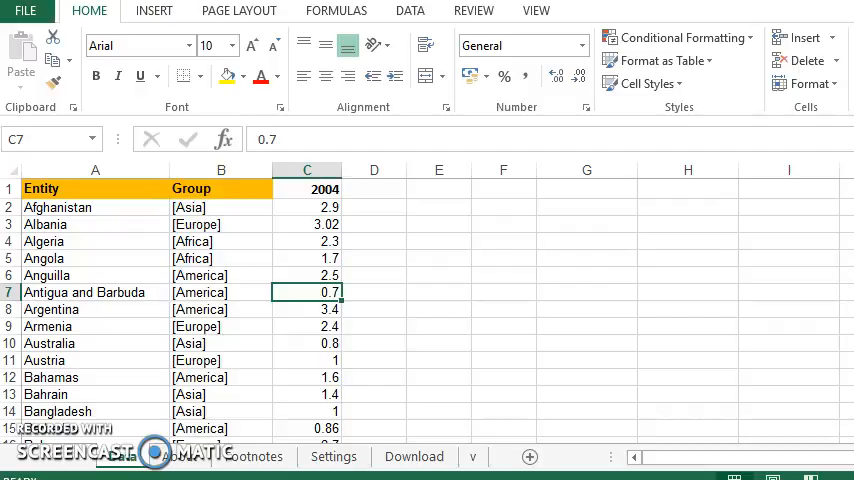
{"action": "scroll", "scroll_direction": "down", "scroll_amount": 3}
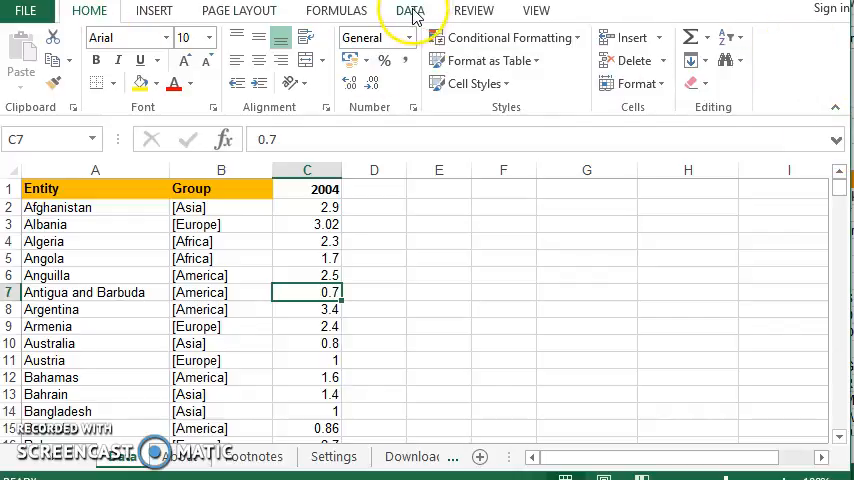
Turn on table filtering with the Group header B1 selected, opening the Group filter list
{"action": "left_click", "coordinate": [409, 11]}
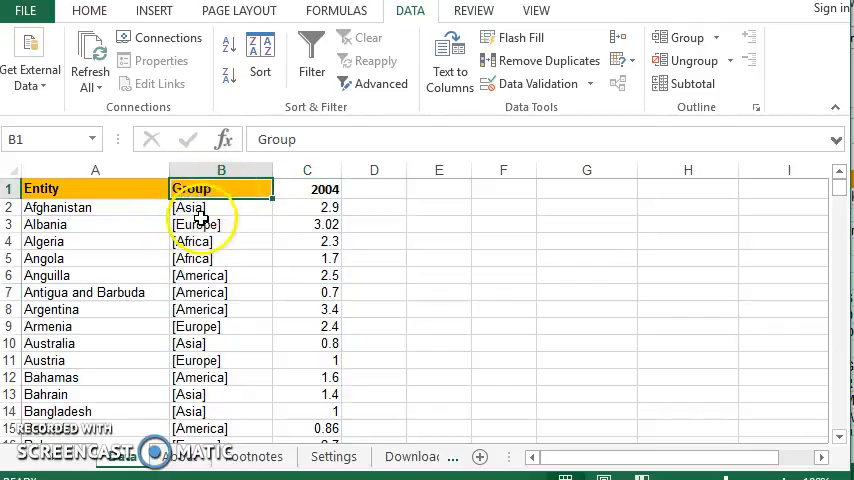
{"action": "left_click", "coordinate": [311, 50]}
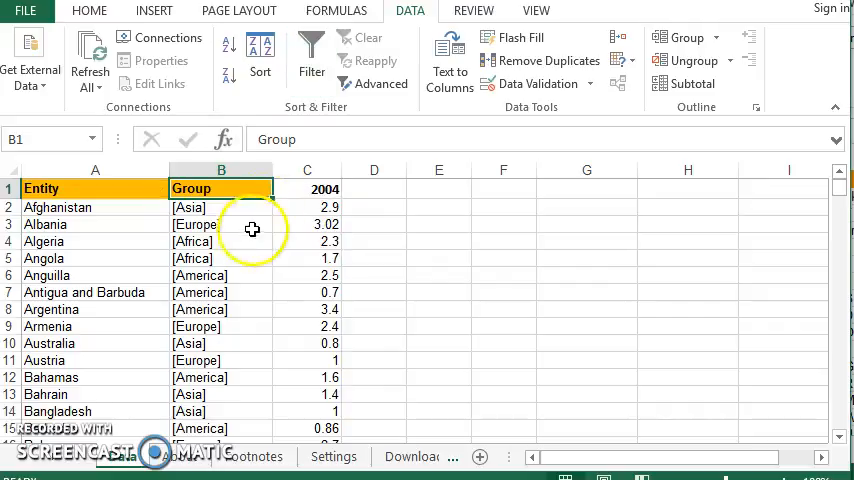
{"action": "left_click", "coordinate": [311, 50]}
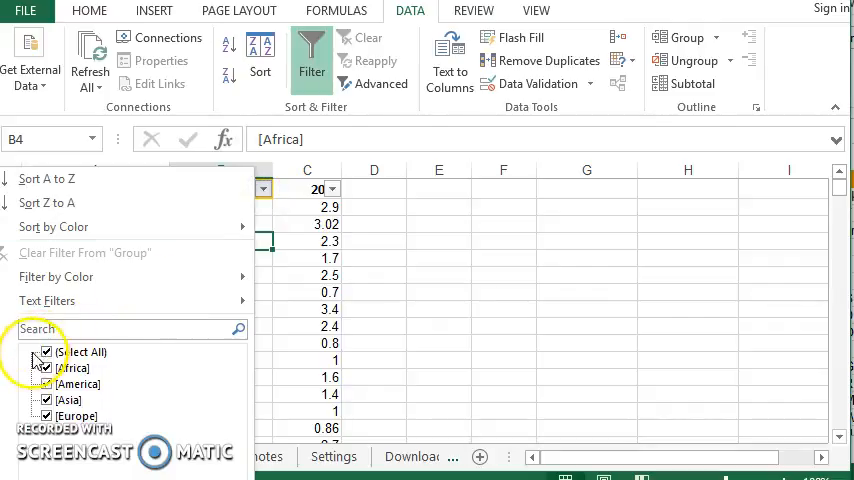
Filter the Group column to Africa only, leaving 47 of 190 records
{"action": "left_click", "coordinate": [46, 351]}
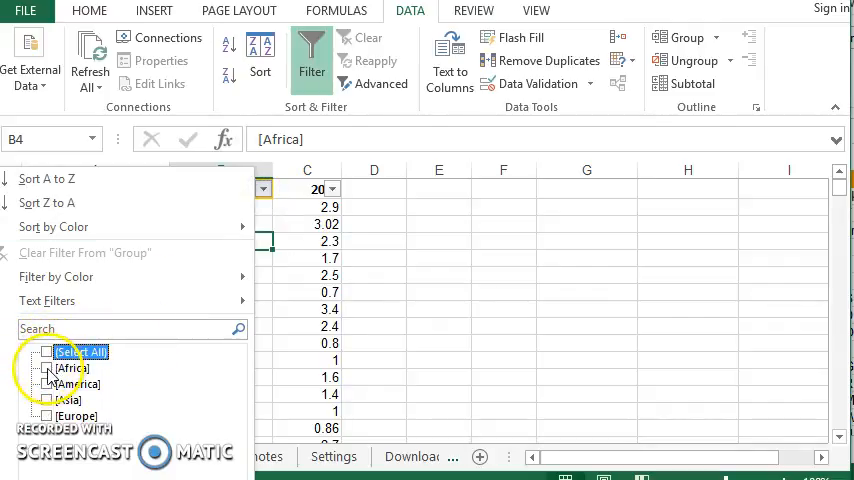
{"action": "left_click", "coordinate": [46, 368]}
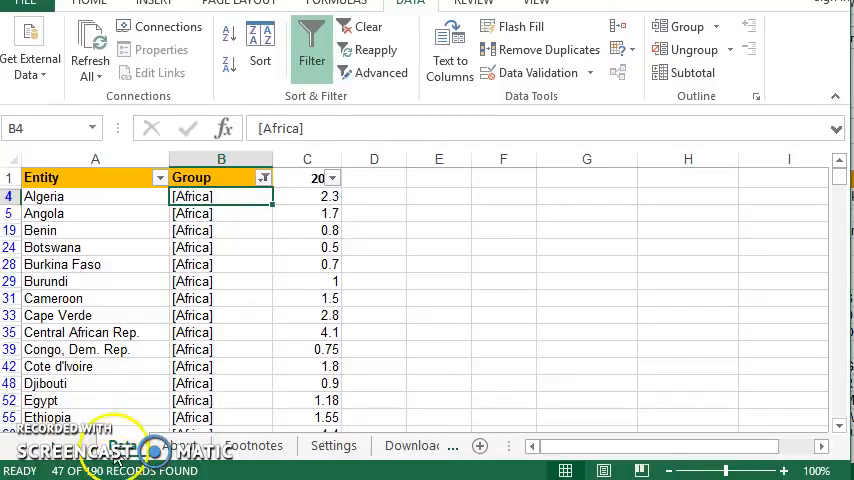
{"action": "scroll", "scroll_direction": "down", "scroll_amount": 3}
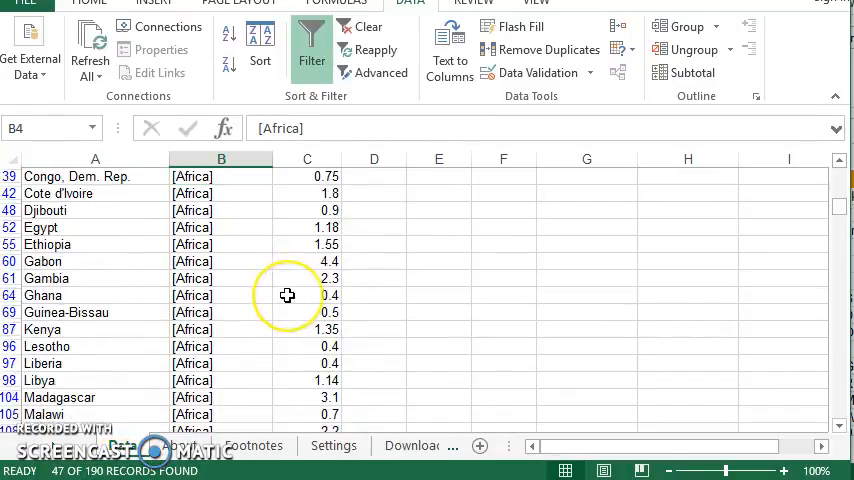
{"action": "mouse_move", "coordinate": [287, 295]}
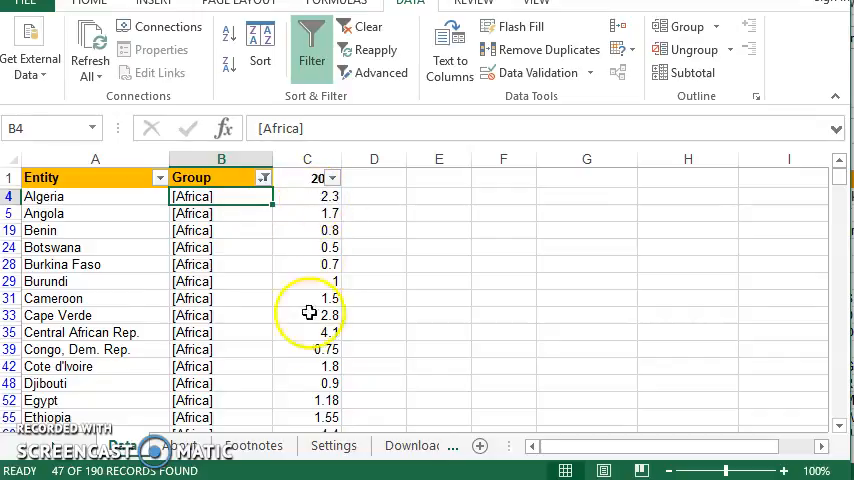
Sort the Africa rows by 2004 ascending, with Rwanda, Tanzania and Togo first at 0.3
{"action": "left_click", "coordinate": [307, 196]}
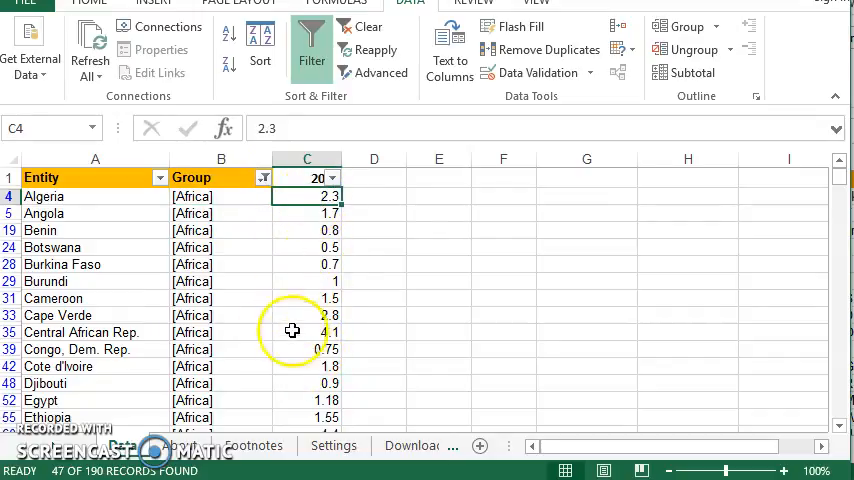
{"action": "mouse_move", "coordinate": [309, 288]}
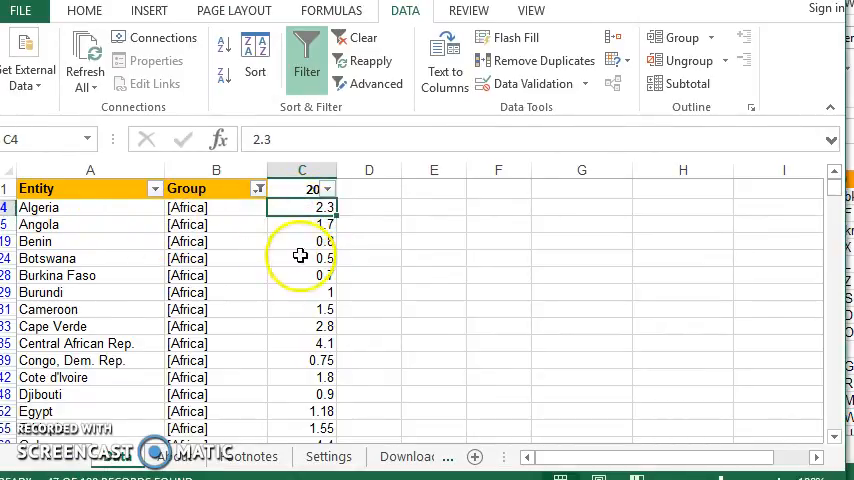
{"action": "mouse_move", "coordinate": [312, 267]}
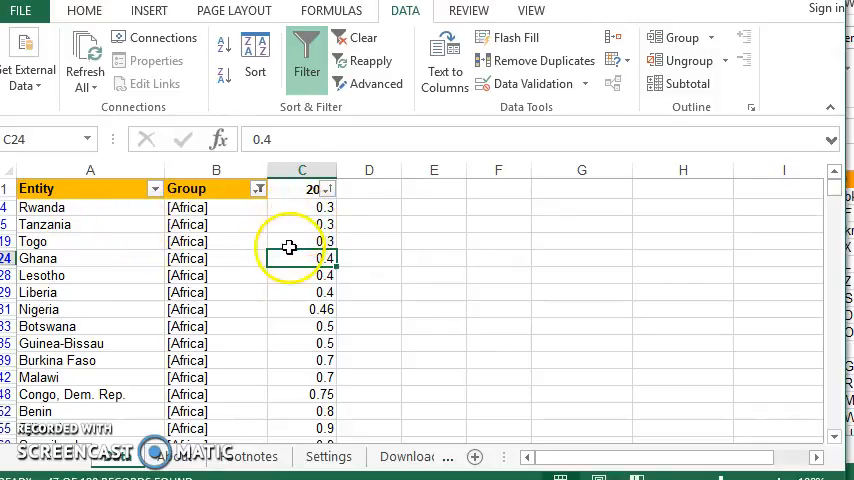
{"action": "scroll", "scroll_direction": "down", "scroll_amount": 3}
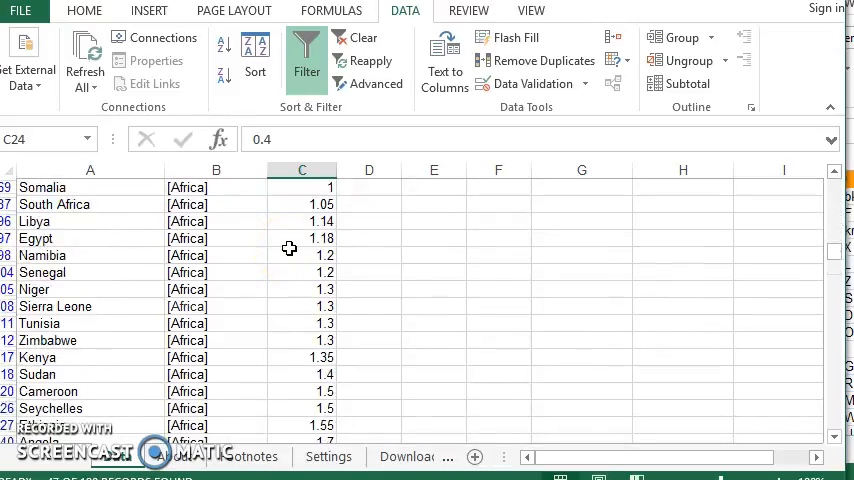
{"action": "scroll", "scroll_direction": "down", "scroll_amount": 3}
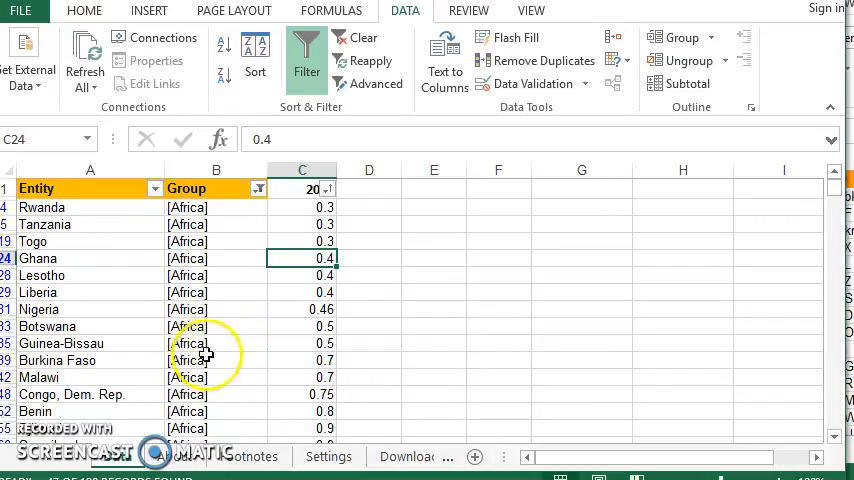
{"action": "mouse_move", "coordinate": [365, 332]}
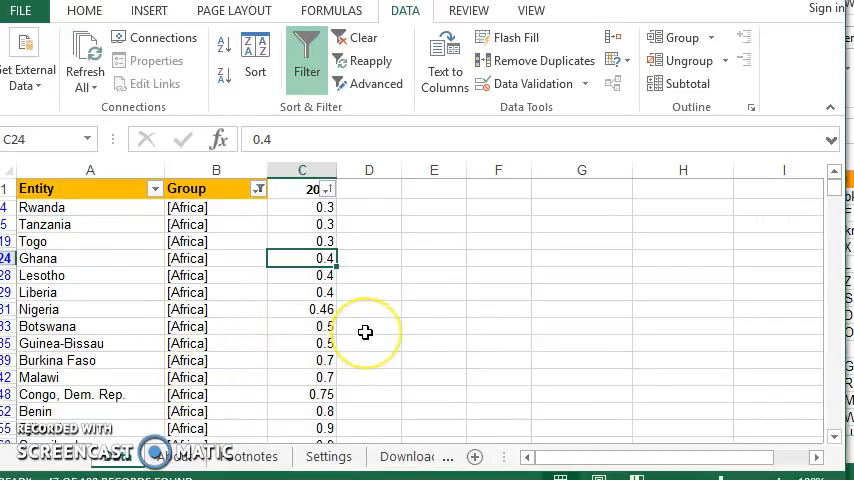
{"action": "scroll", "scroll_direction": "down", "scroll_amount": 3}
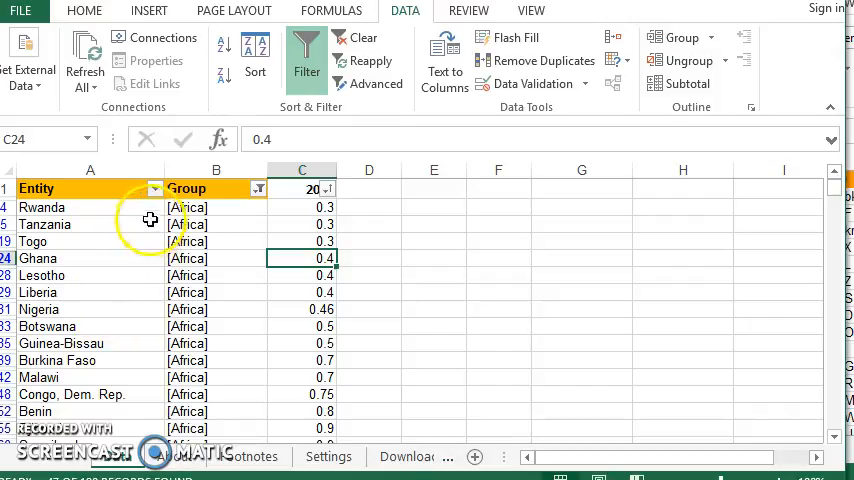
Ctrl-select Rwanda and Botswana with their 2004 values, then scroll to lower rows
{"action": "left_click", "coordinate": [41, 207]}
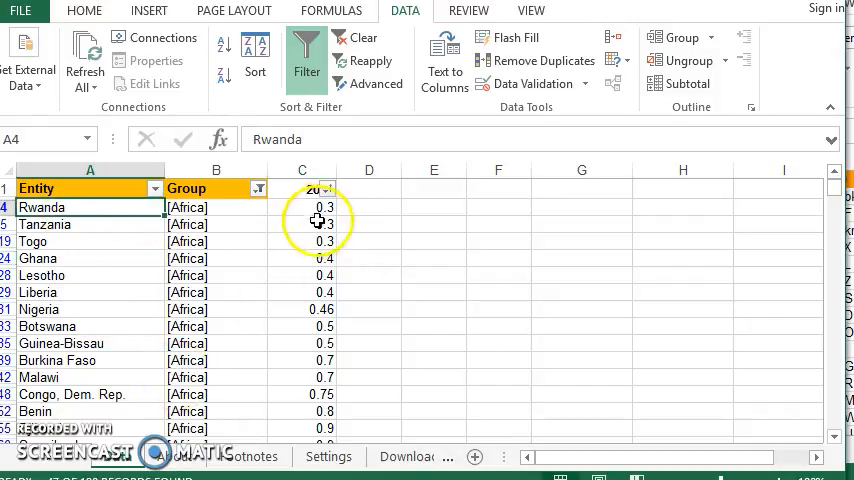
{"action": "left_click", "coordinate": [302, 207]}
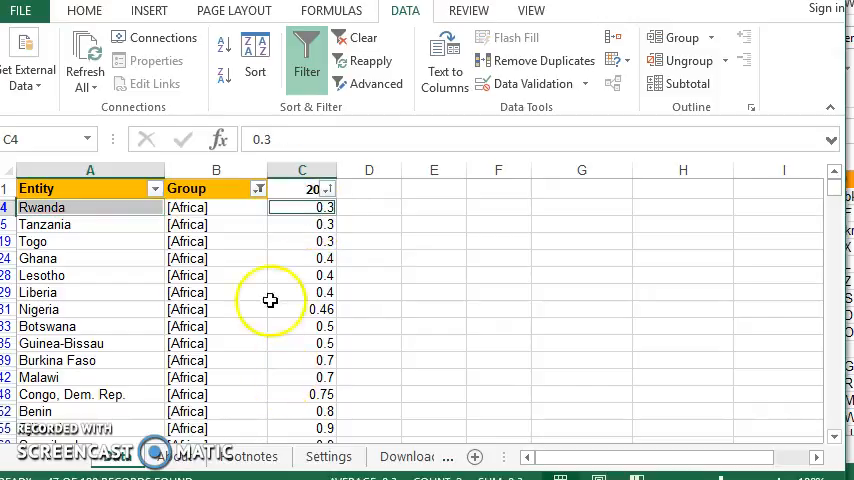
{"action": "left_click", "coordinate": [47, 326]}
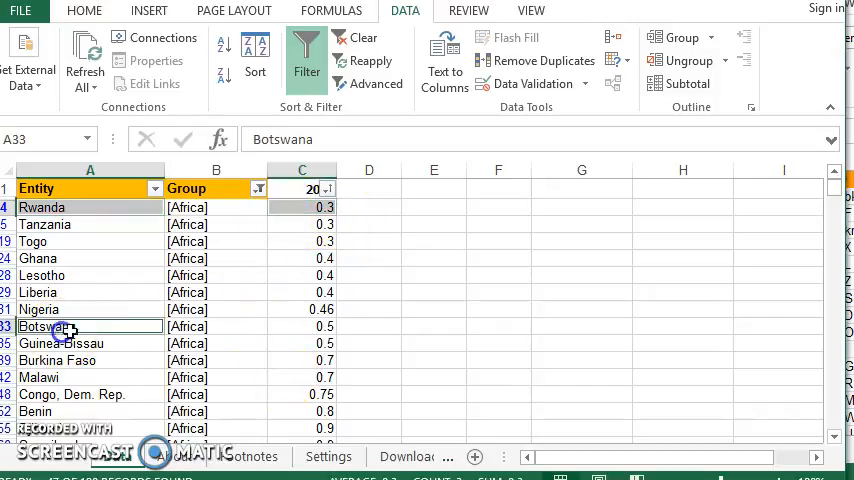
{"action": "left_click", "coordinate": [302, 326]}
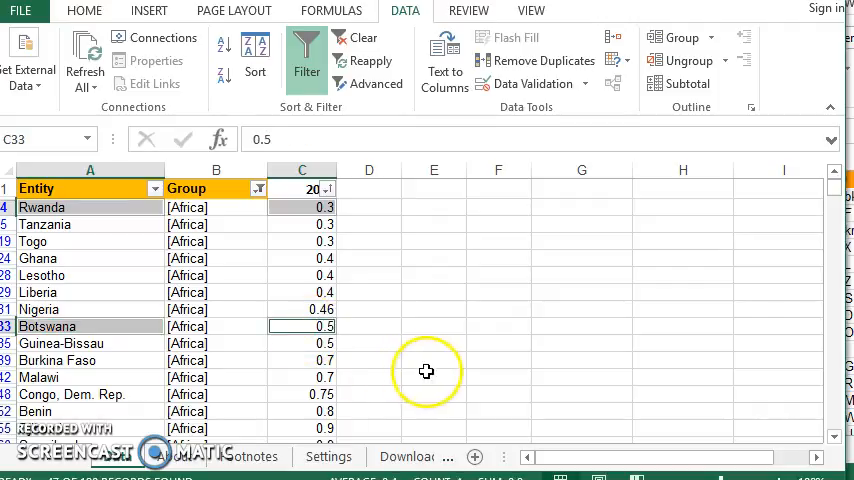
{"action": "scroll", "scroll_direction": "down", "scroll_amount": 3}
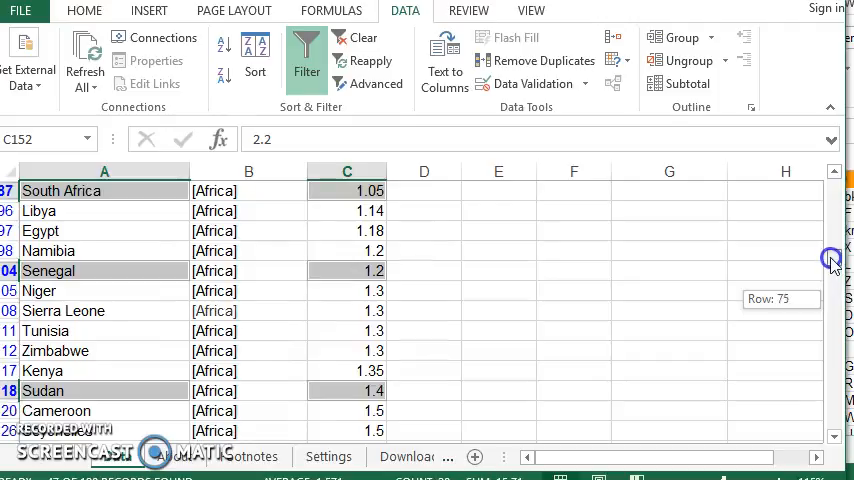
{"action": "left_click_drag", "start_coordinate": [830, 262], "coordinate": [825, 345]}
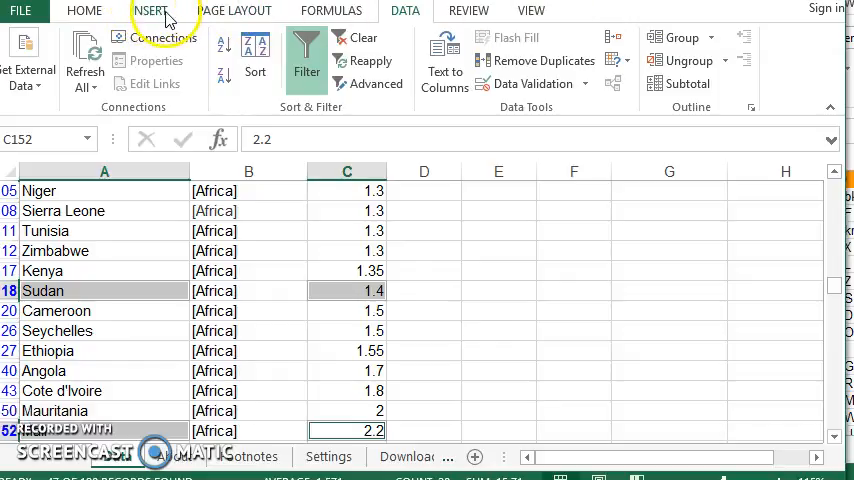
Insert a 2-D Clustered Column chart from the selected countries' 2004 values
{"action": "left_click", "coordinate": [148, 14]}
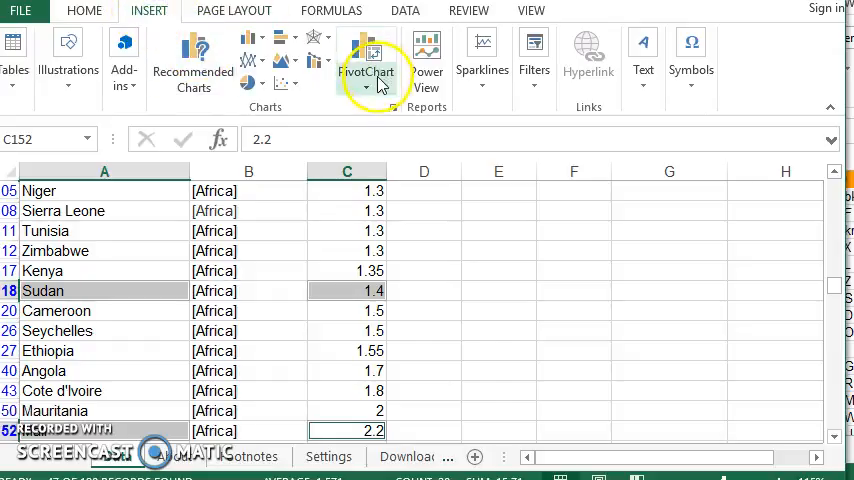
{"action": "mouse_move", "coordinate": [253, 40]}
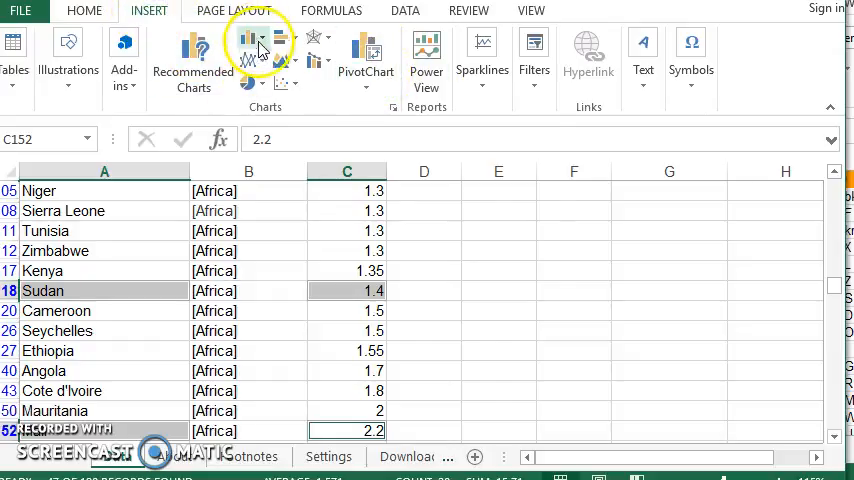
{"action": "mouse_move", "coordinate": [252, 42]}
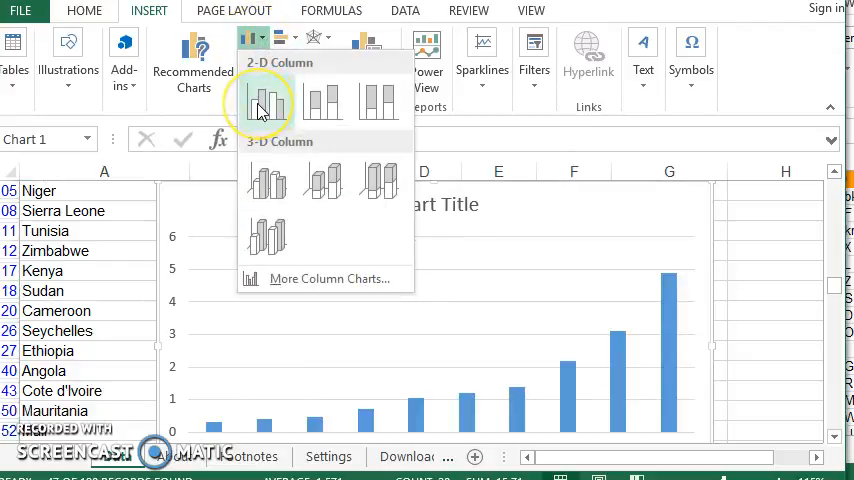
{"action": "left_click", "coordinate": [266, 103]}
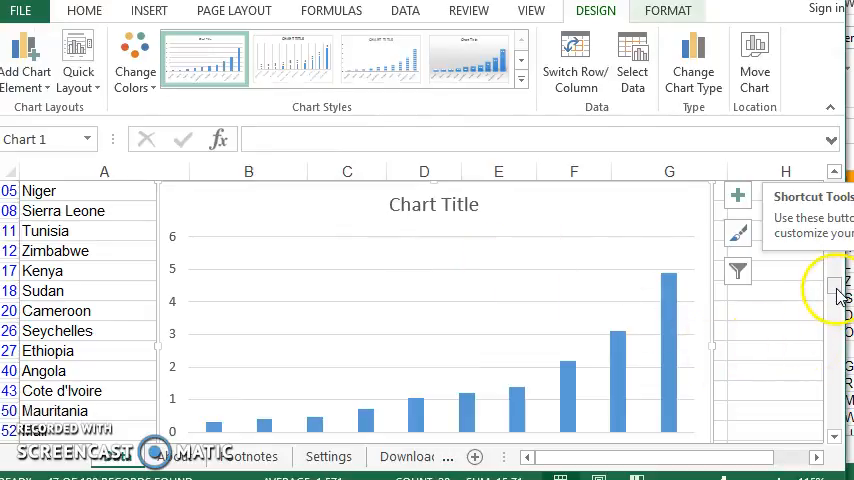
{"action": "mouse_move", "coordinate": [835, 290]}
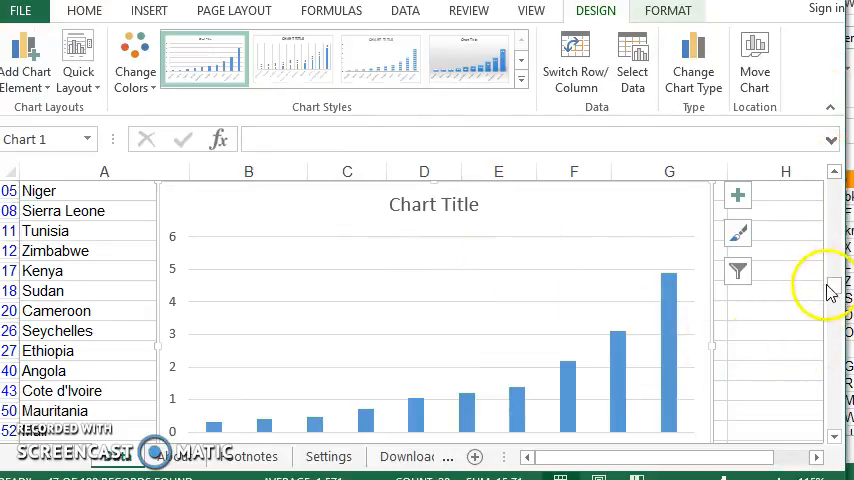
{"action": "scroll", "scroll_direction": "down", "scroll_amount": 3}
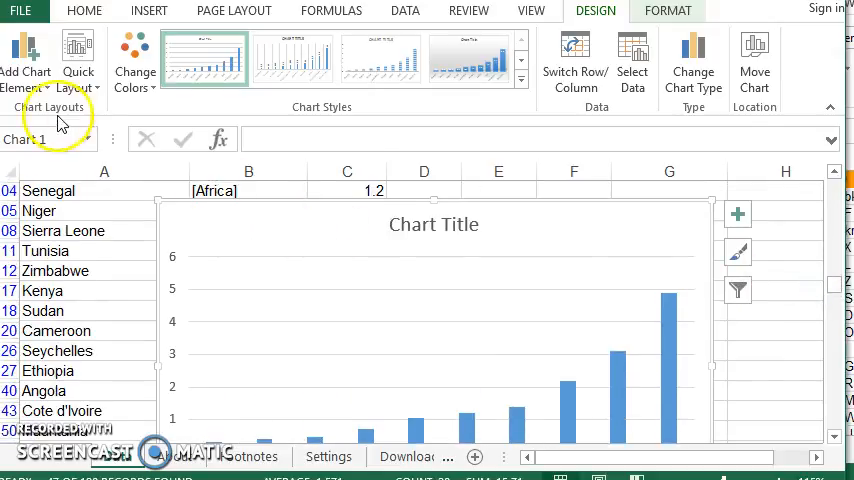
Add Primary Vertical and Primary Horizontal axis title placeholders to the column chart
{"action": "left_click", "coordinate": [26, 60]}
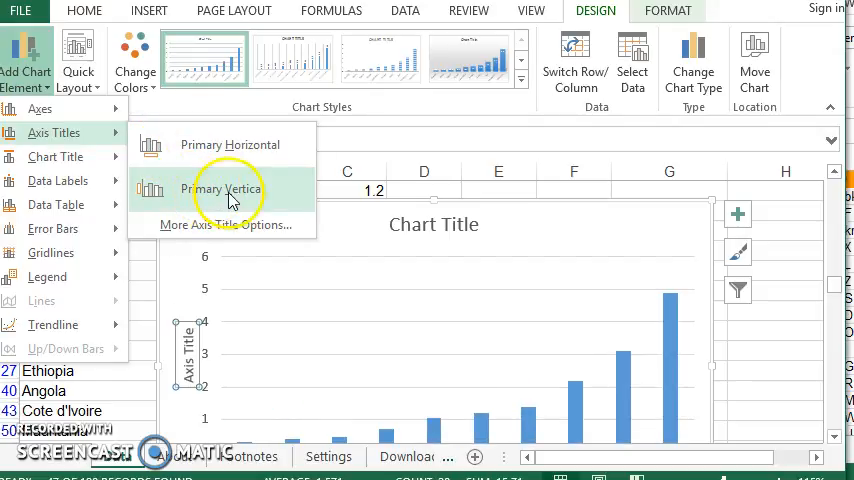
{"action": "left_click", "coordinate": [229, 189]}
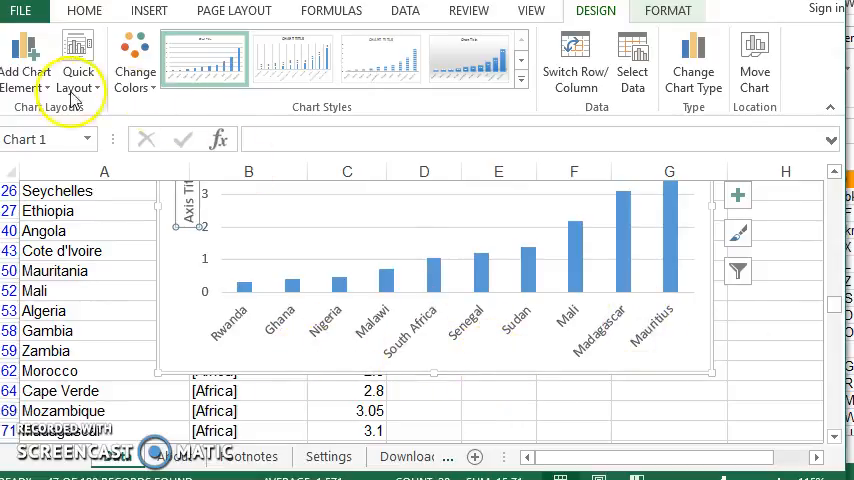
{"action": "left_click", "coordinate": [25, 55]}
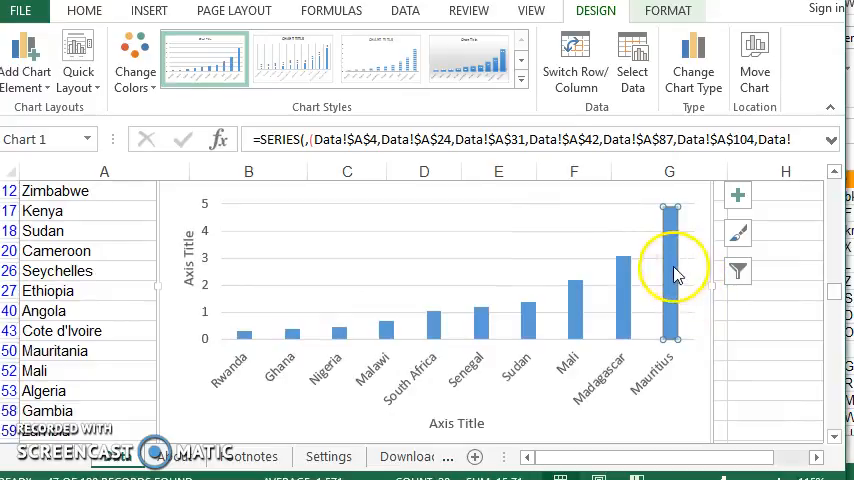
{"action": "mouse_move", "coordinate": [603, 303]}
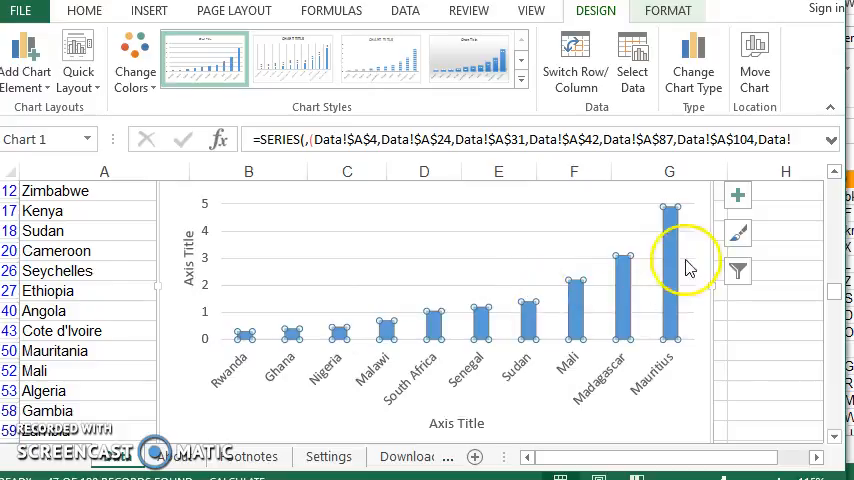
{"action": "mouse_move", "coordinate": [668, 280]}
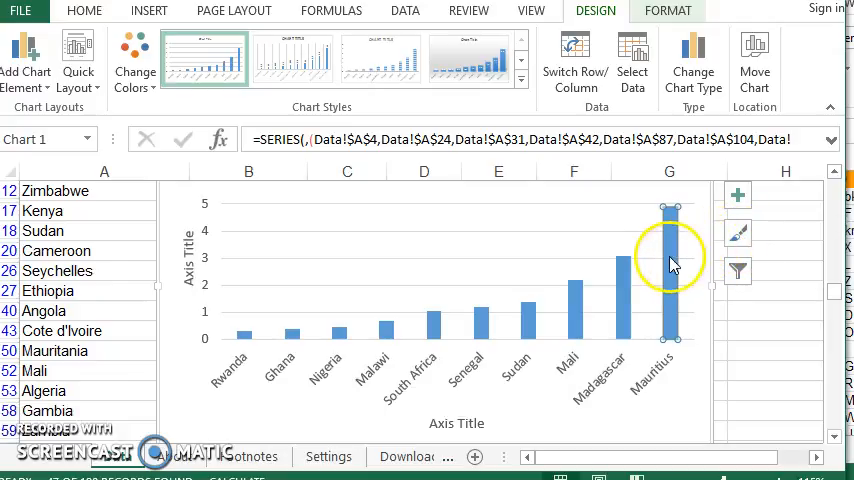
Fill the Mauritius bar dark grey and the Rwanda bar yellow
{"action": "right_click", "coordinate": [669, 255]}
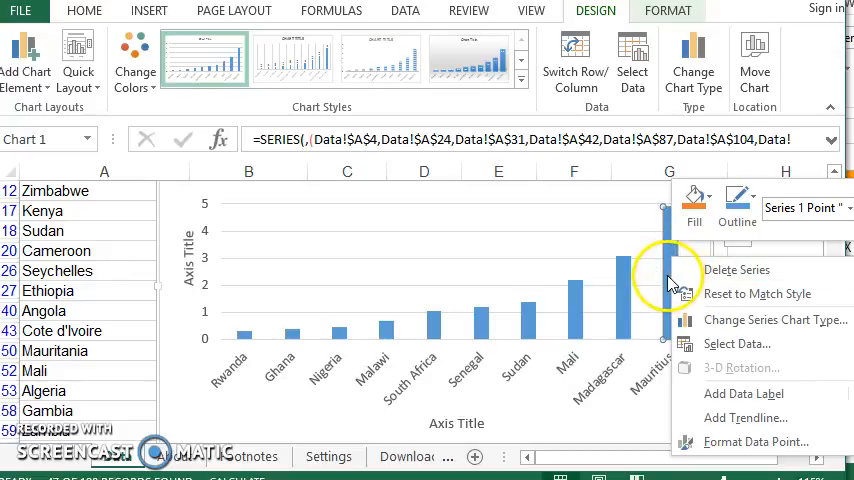
{"action": "left_click", "coordinate": [694, 197]}
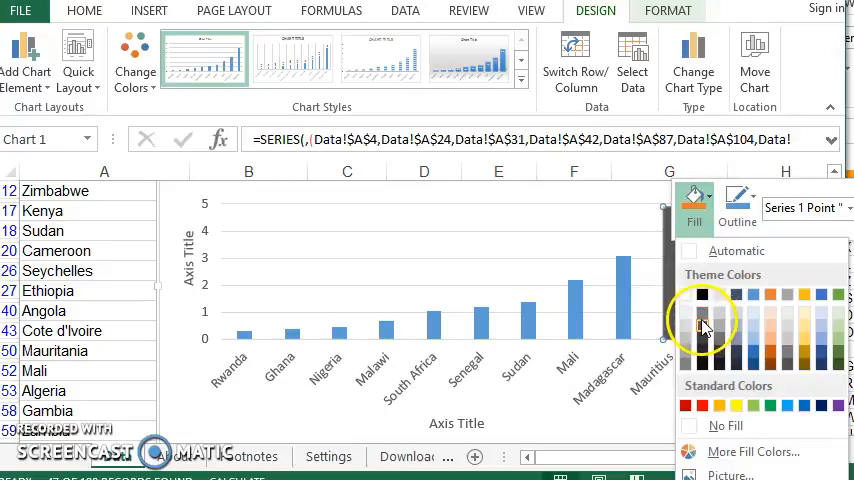
{"action": "left_click", "coordinate": [701, 320]}
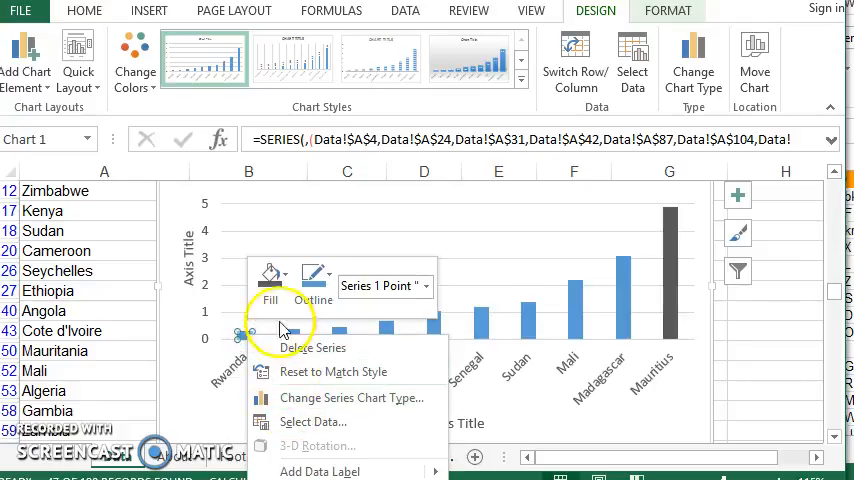
{"action": "left_click", "coordinate": [270, 273]}
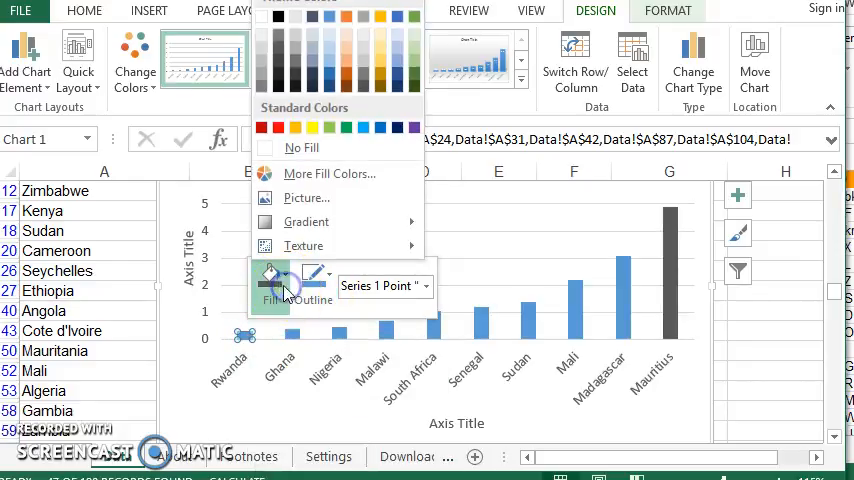
{"action": "left_click", "coordinate": [270, 275]}
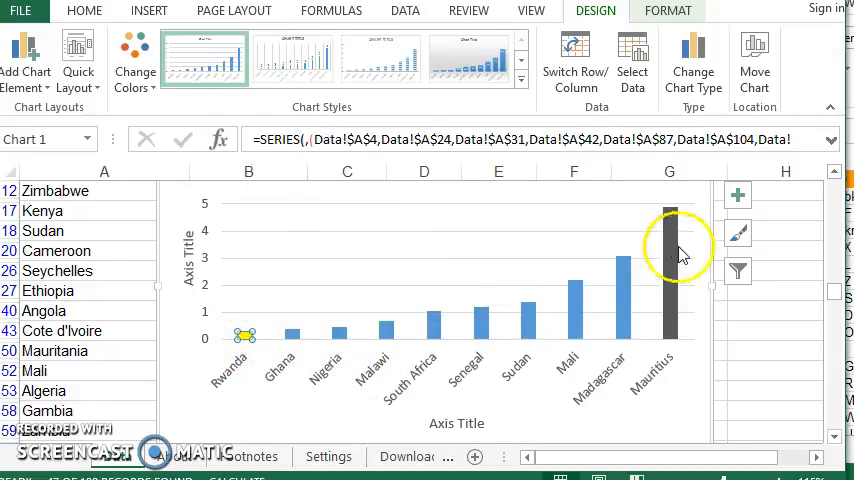
{"action": "mouse_move", "coordinate": [345, 335]}
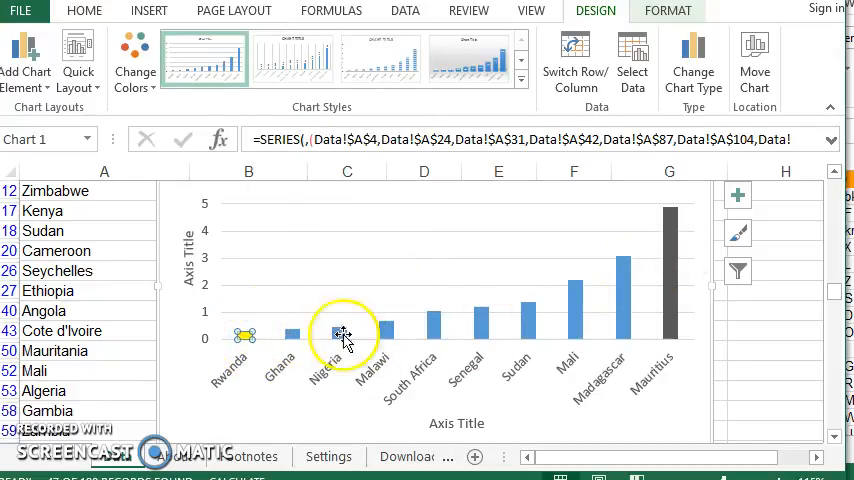